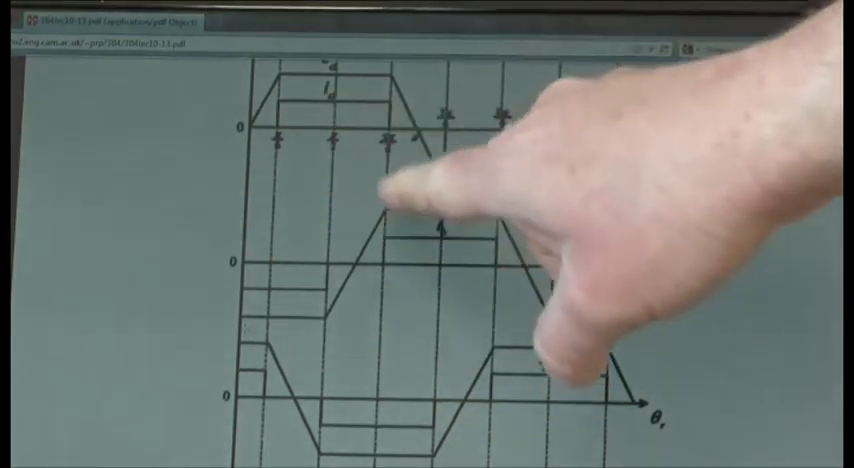
mouse_move(460, 400)
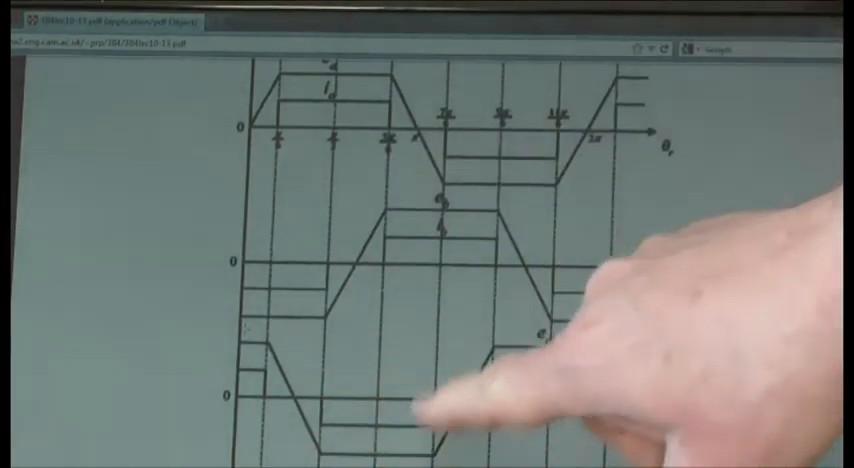